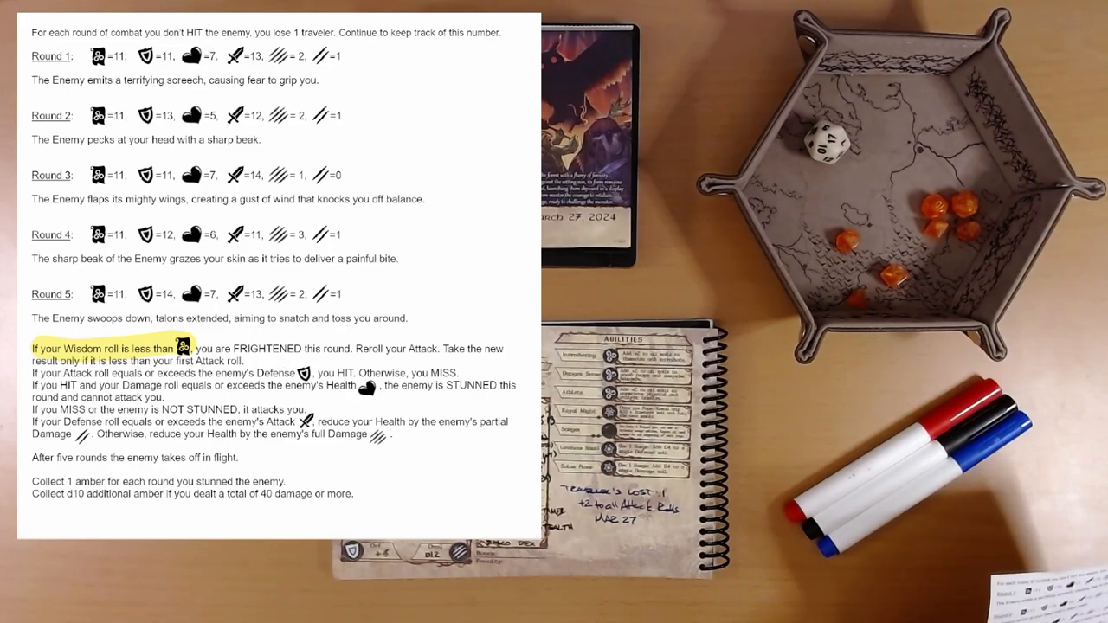
- Highlight the sentence stating a hit with Damage meeting the enemy's Health leaves it STUNNED
{"action": "left_click_drag", "start_coordinate": [35, 386], "coordinate": [346, 386]}
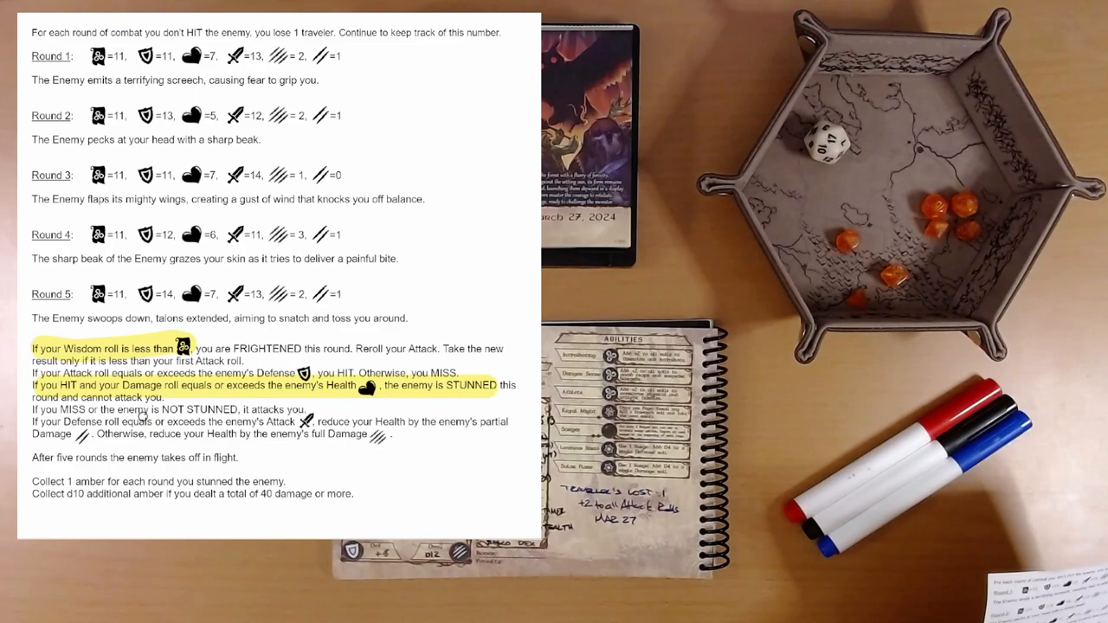
{"action": "mouse_move", "coordinate": [284, 407]}
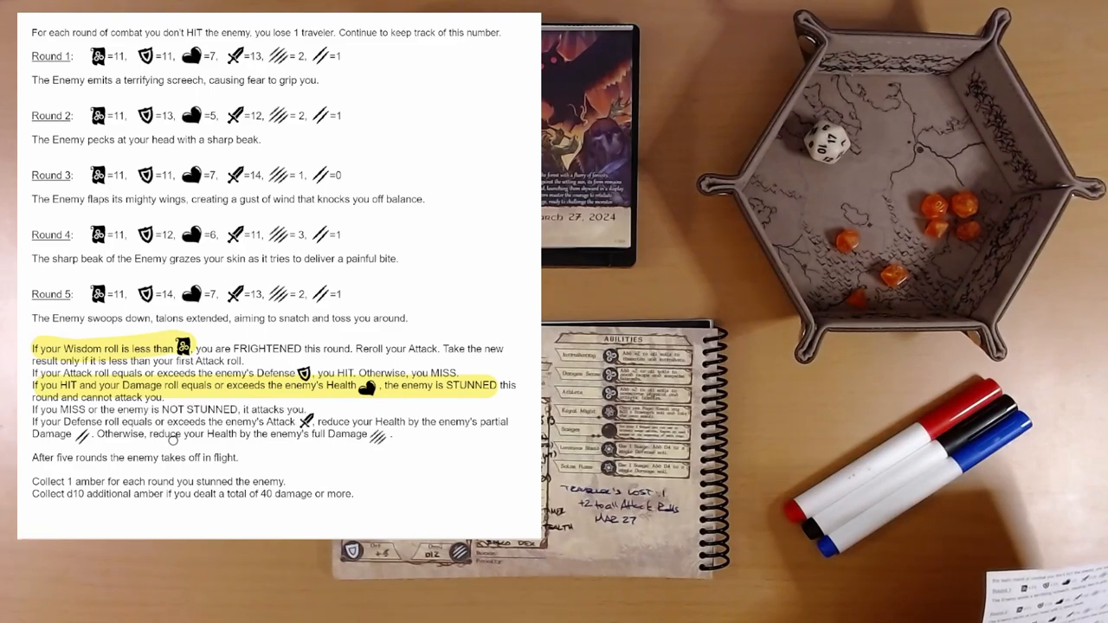
{"action": "mouse_move", "coordinate": [340, 147]}
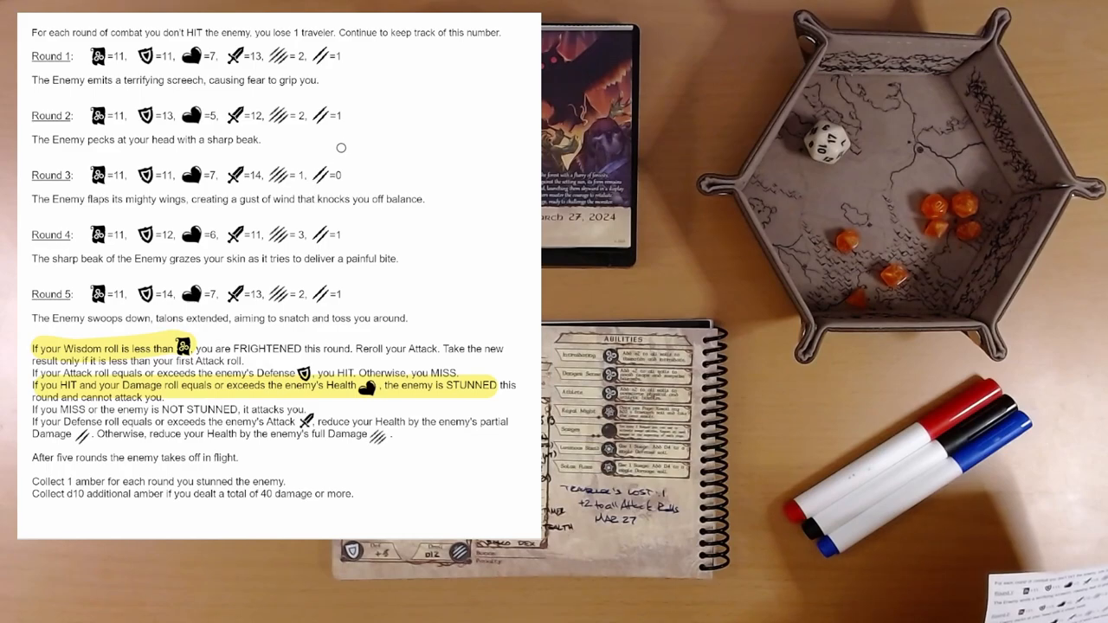
{"action": "mouse_move", "coordinate": [396, 449]}
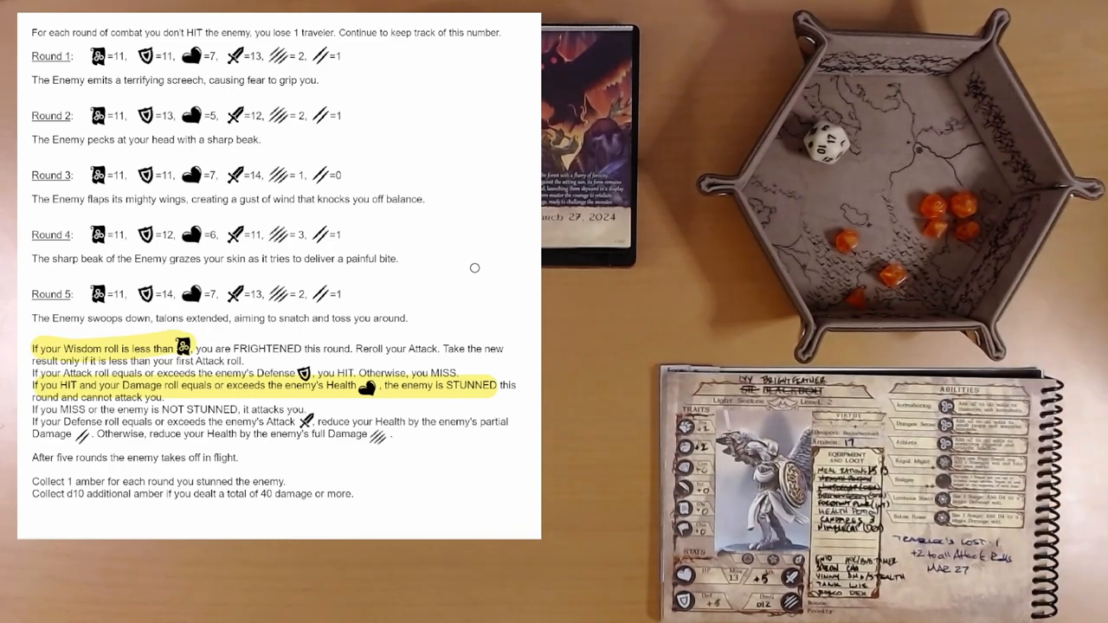
{"action": "mouse_move", "coordinate": [49, 76]}
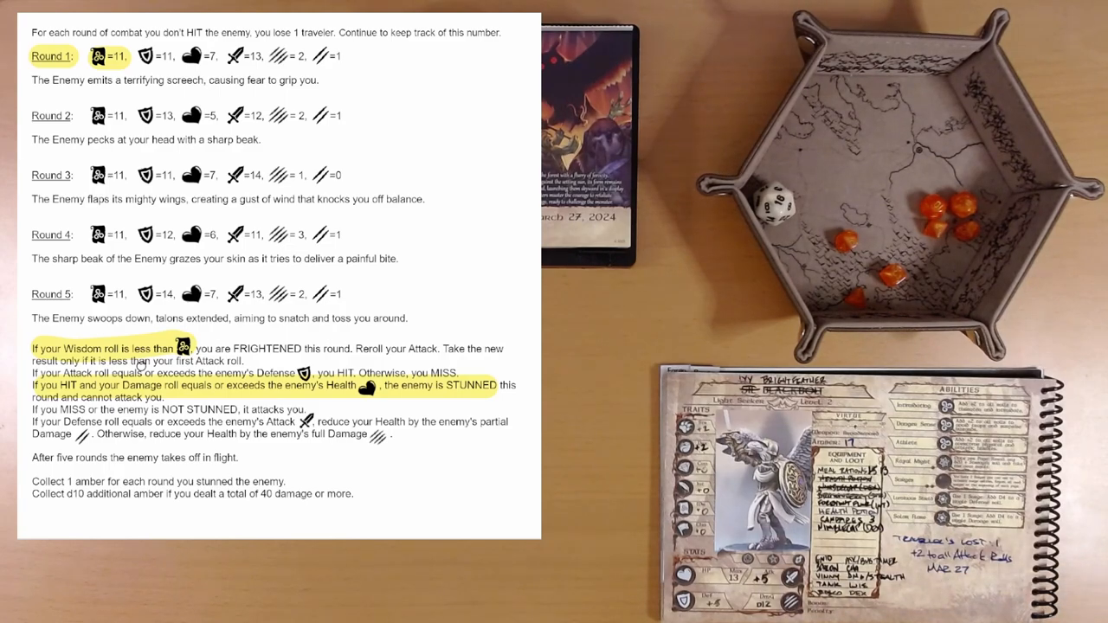
{"action": "mouse_move", "coordinate": [118, 322]}
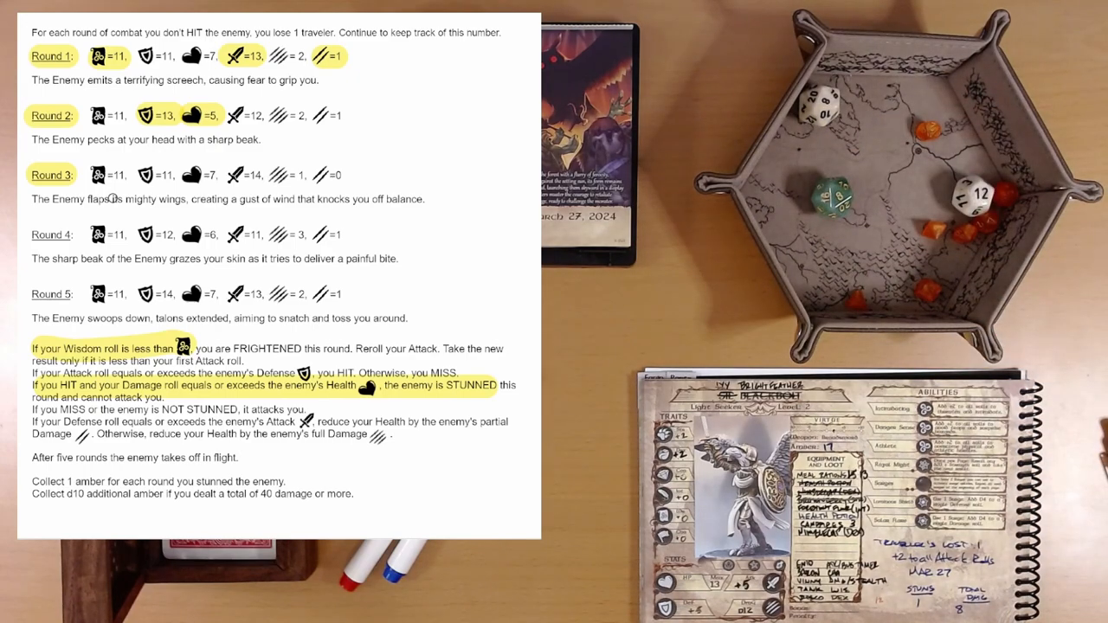
- Highlight the 'Round 2' heading in the combat rounds list
{"action": "double_click", "coordinate": [160, 174]}
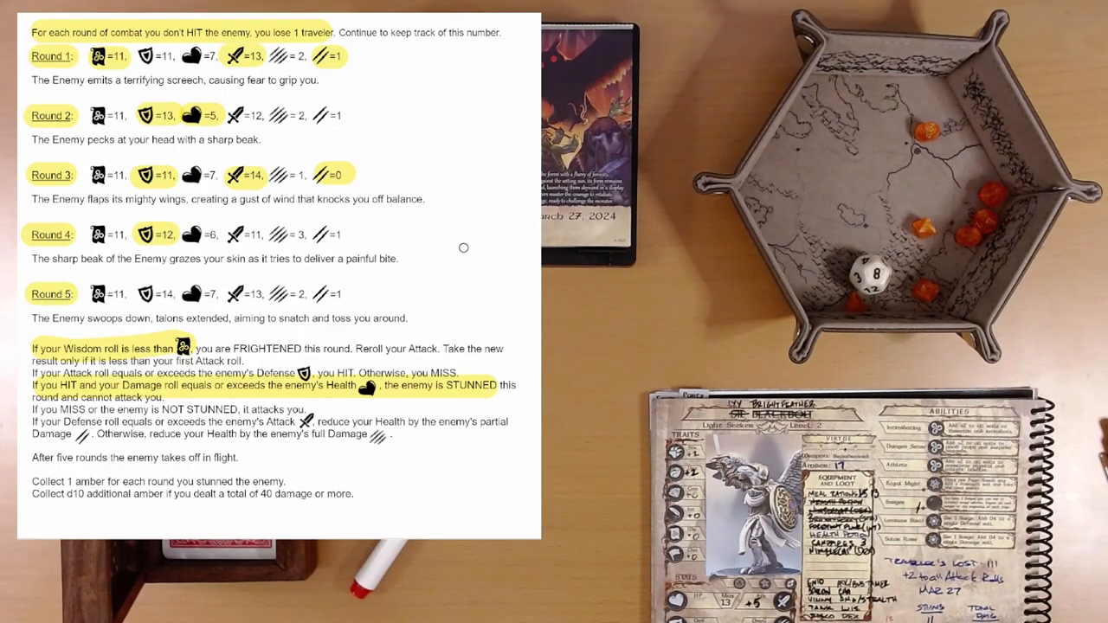
{"action": "mouse_move", "coordinate": [415, 315]}
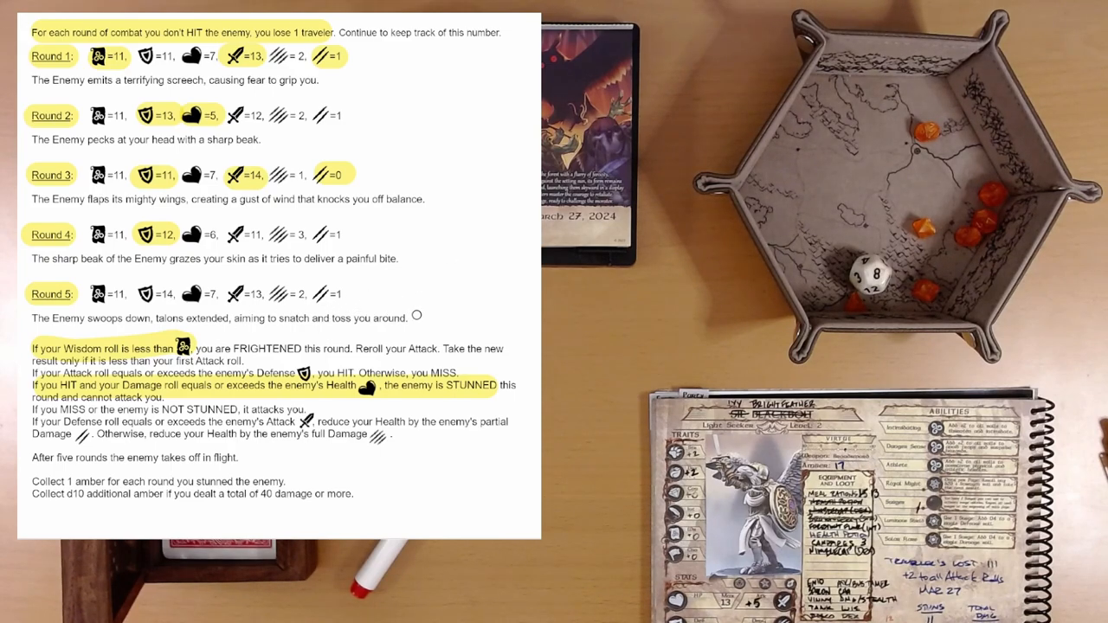